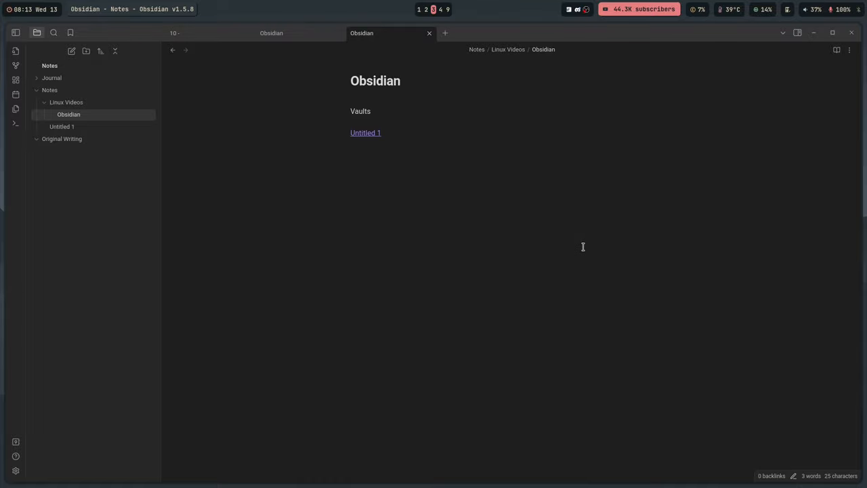
mouse_move(582, 211)
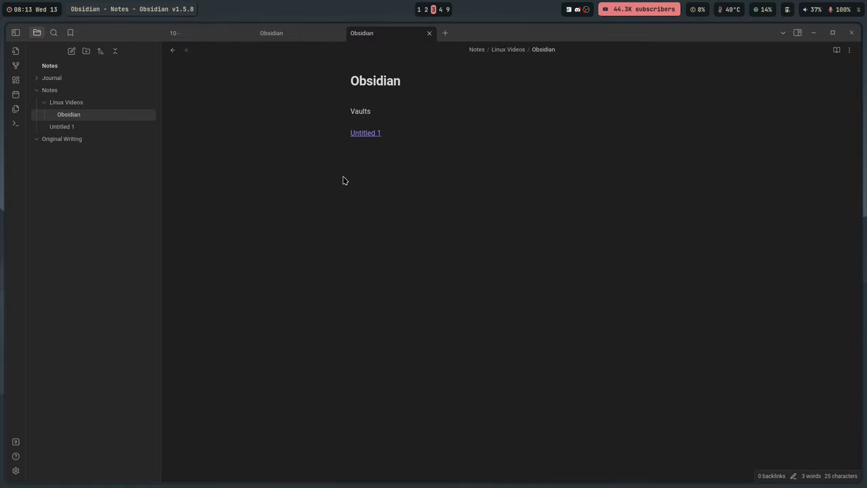
mouse_move(16, 470)
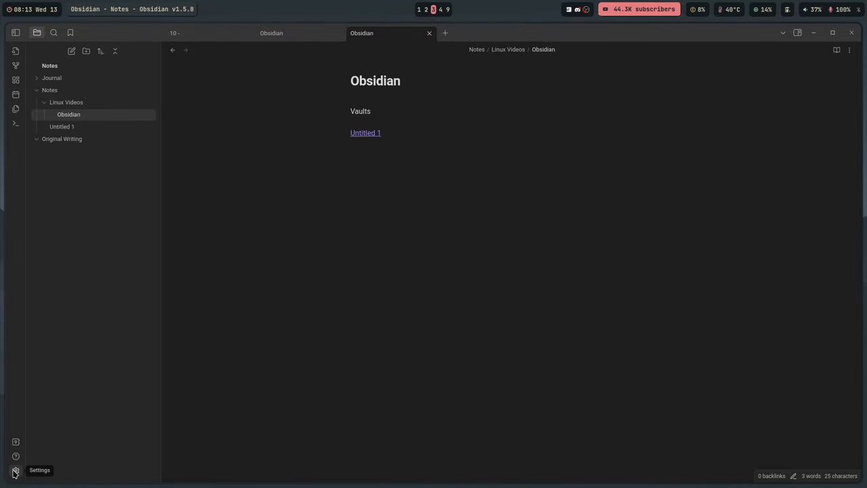
Glance at the editor preferences in the app settings and close them again
click(15, 468)
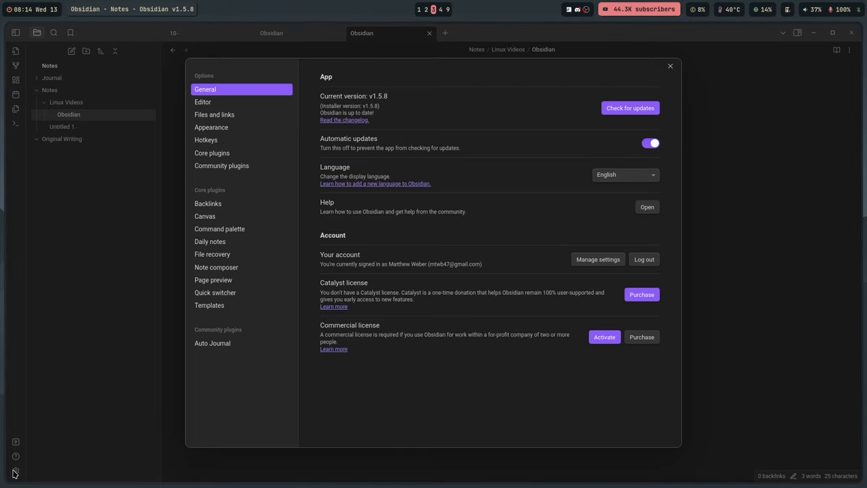
mouse_move(243, 127)
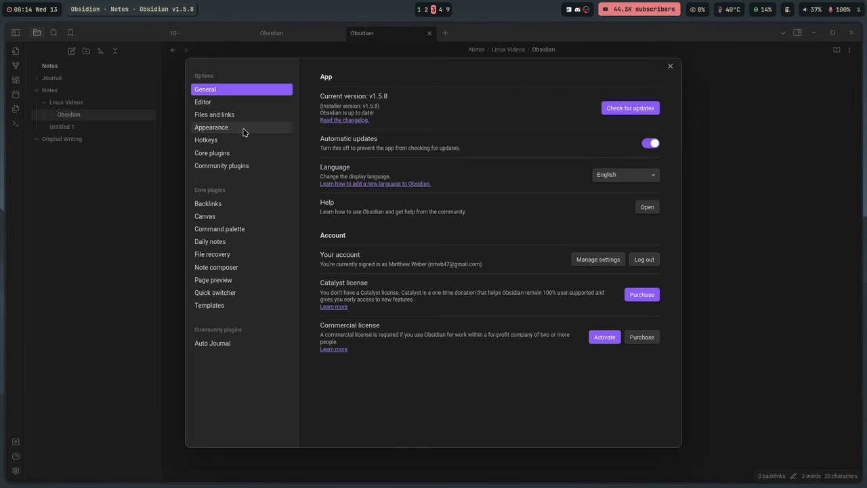
click(203, 102)
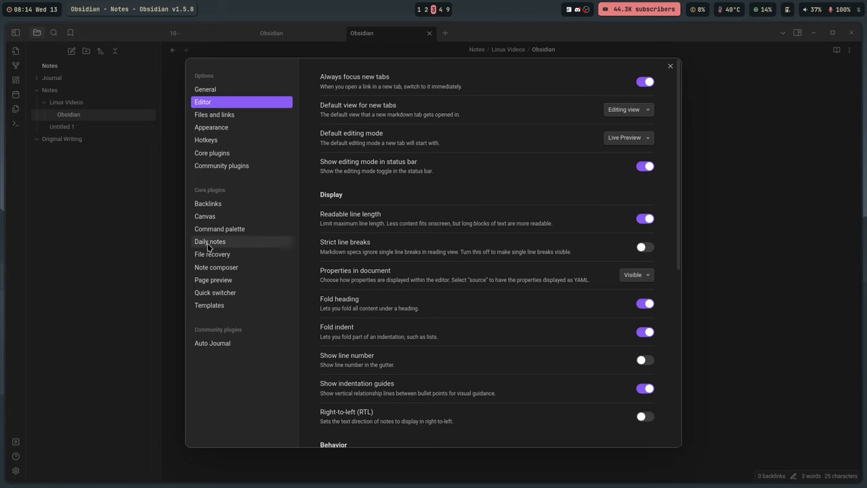
mouse_move(628, 109)
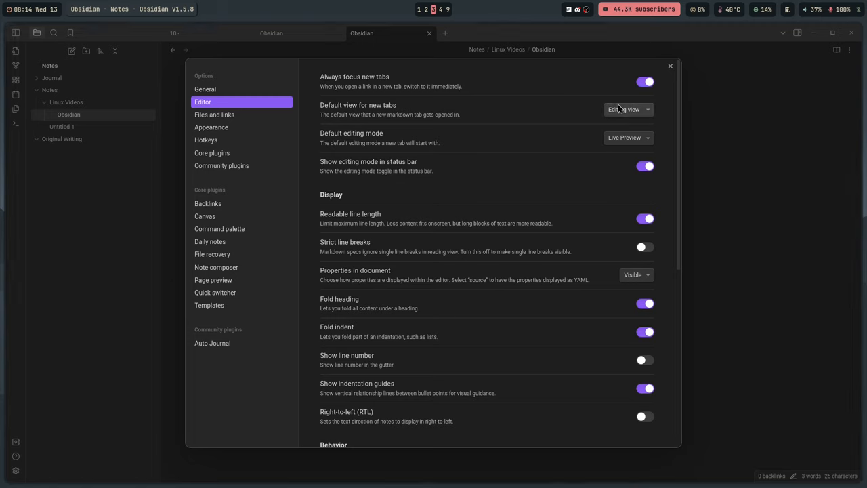
click(669, 65)
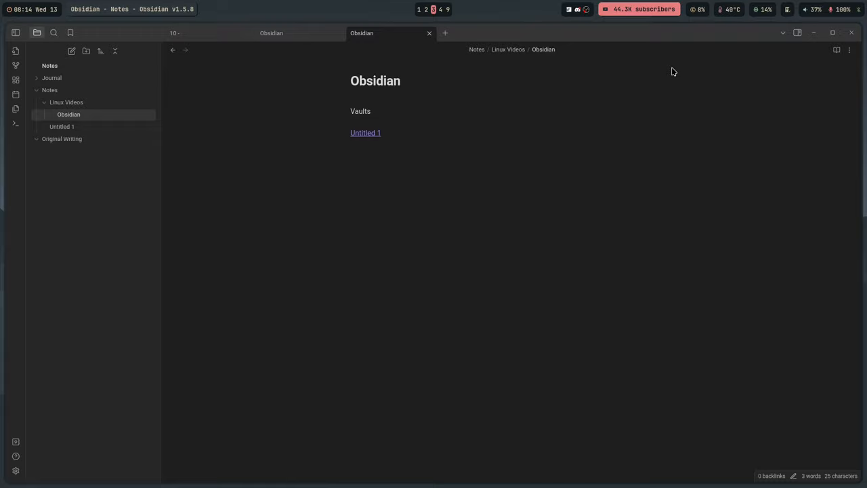
mouse_move(49, 69)
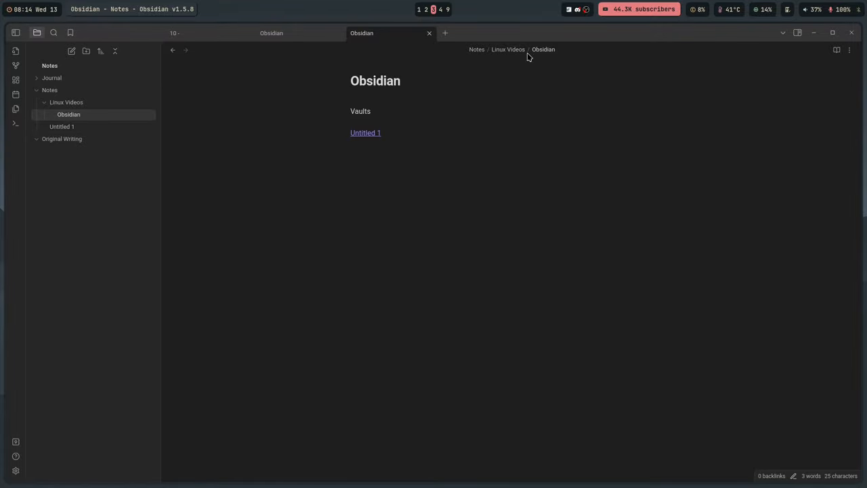
mouse_move(518, 120)
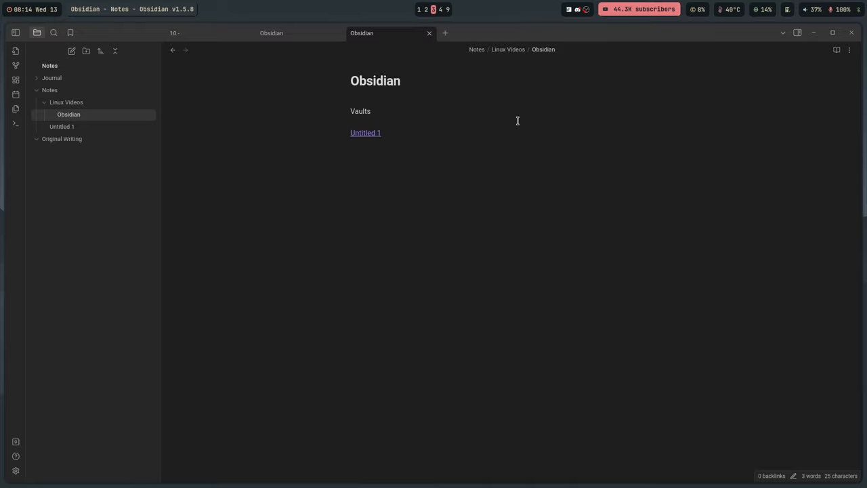
mouse_move(396, 149)
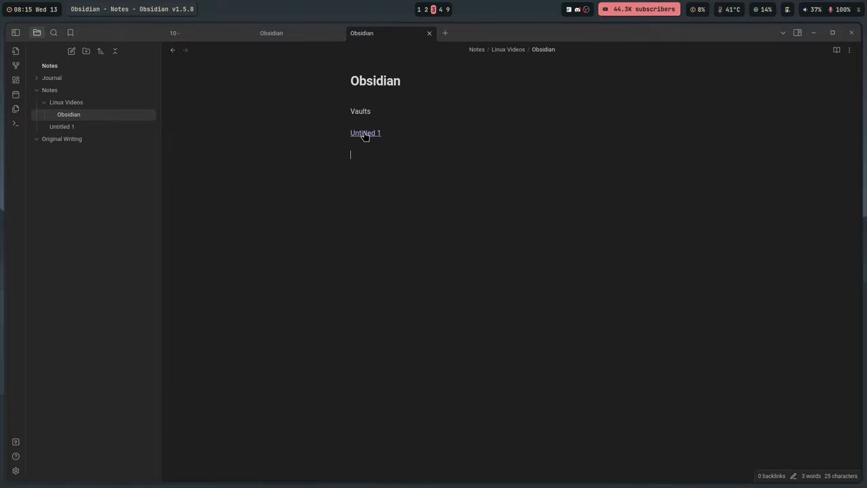
Insert a [[Obsidian]] wikilink in the Untitled 1 note and follow it back to the Obsidian note
click(365, 133)
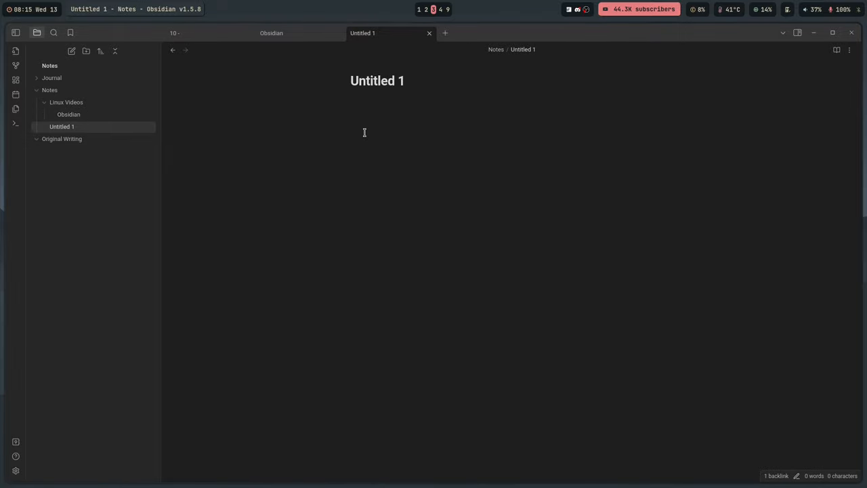
click(350, 100)
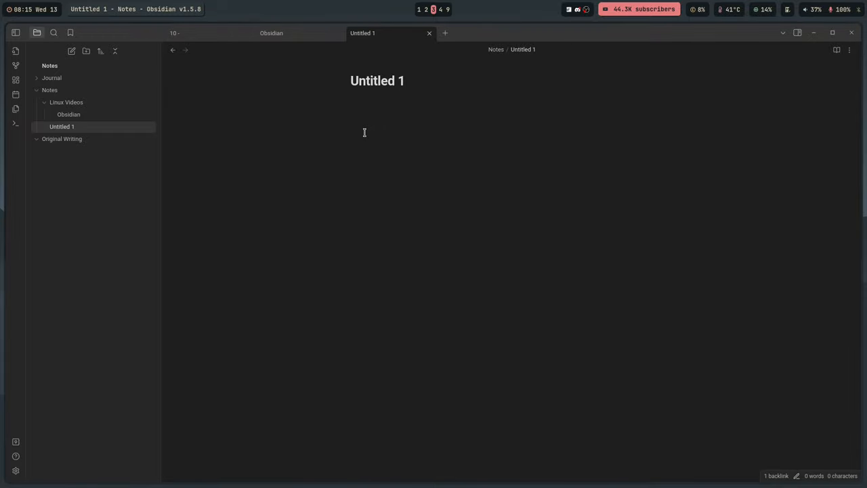
click(363, 100)
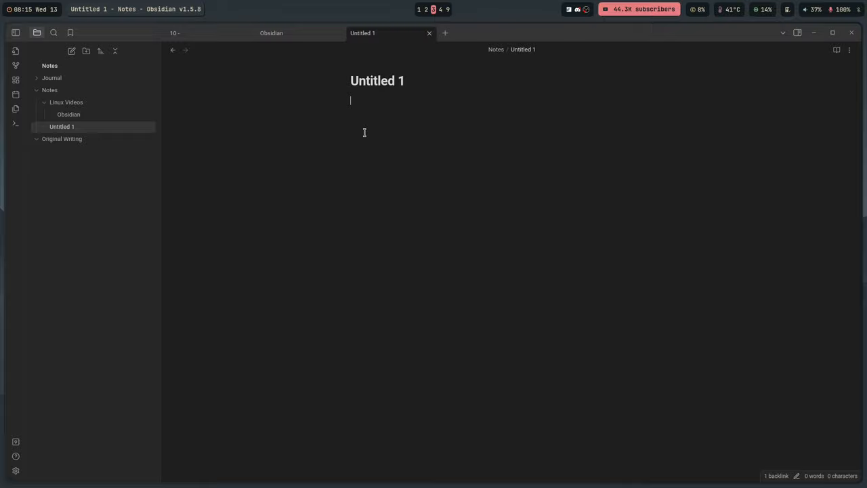
text([[Obsidian)
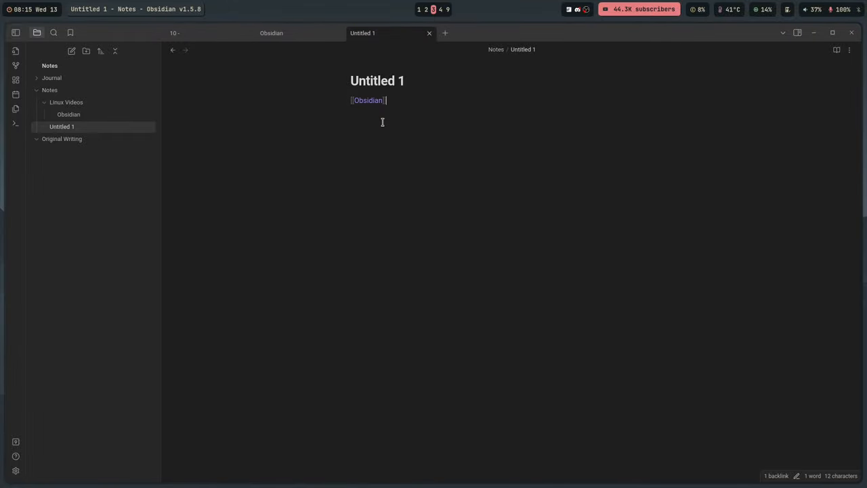
mouse_move(377, 117)
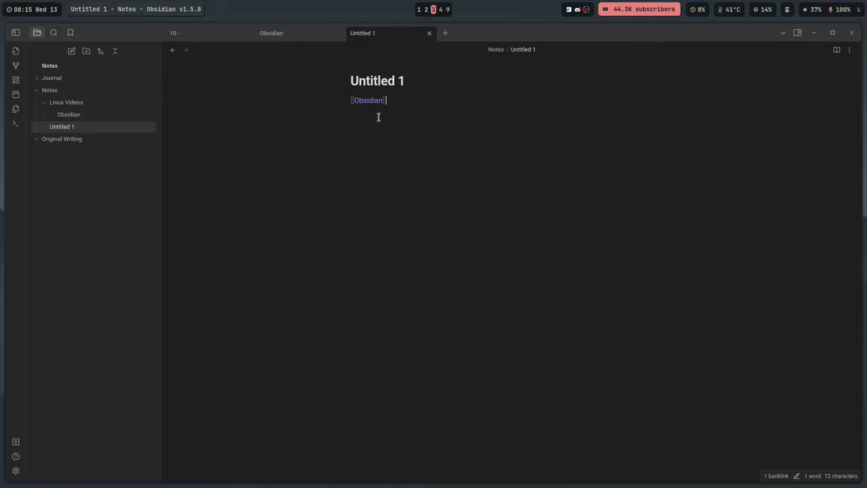
click(368, 100)
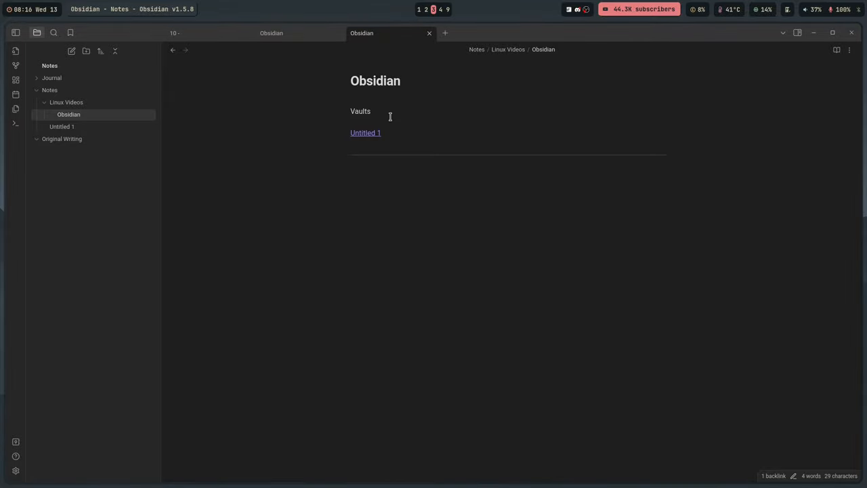
click(350, 165)
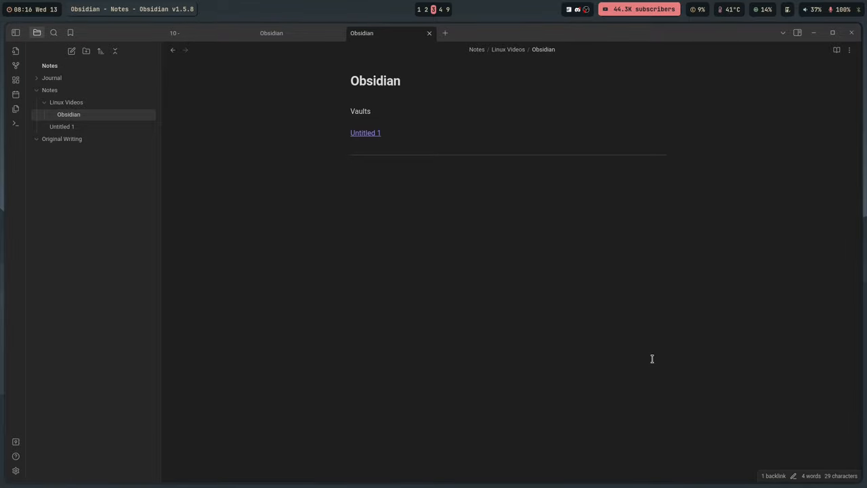
click(440, 165)
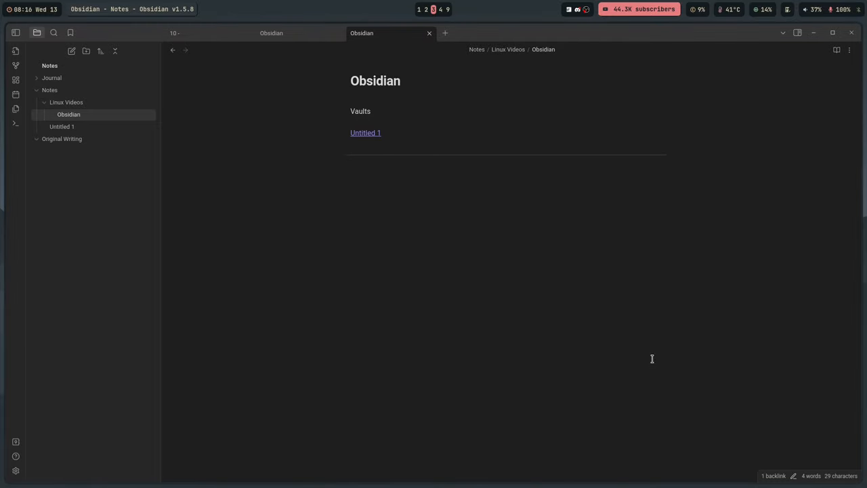
click(349, 165)
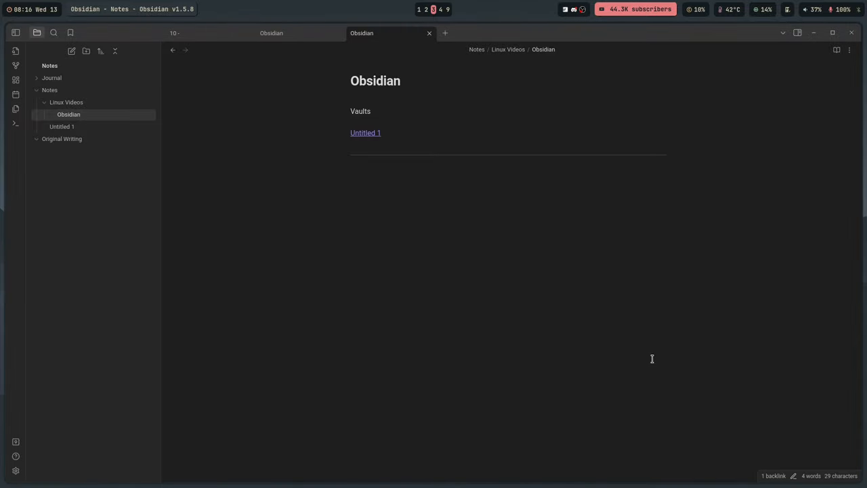
click(350, 165)
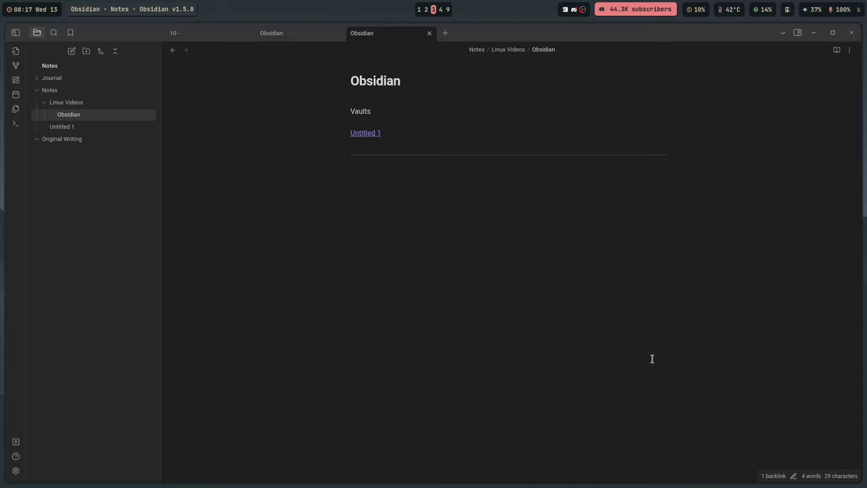
click(349, 165)
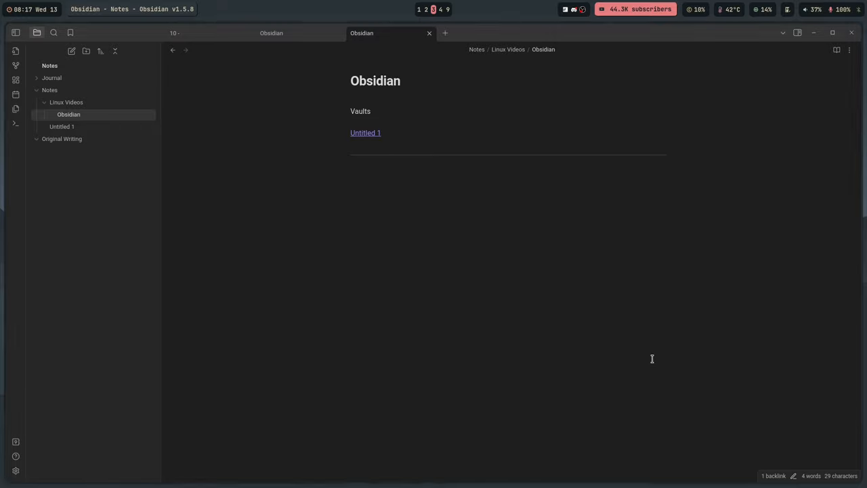
click(349, 165)
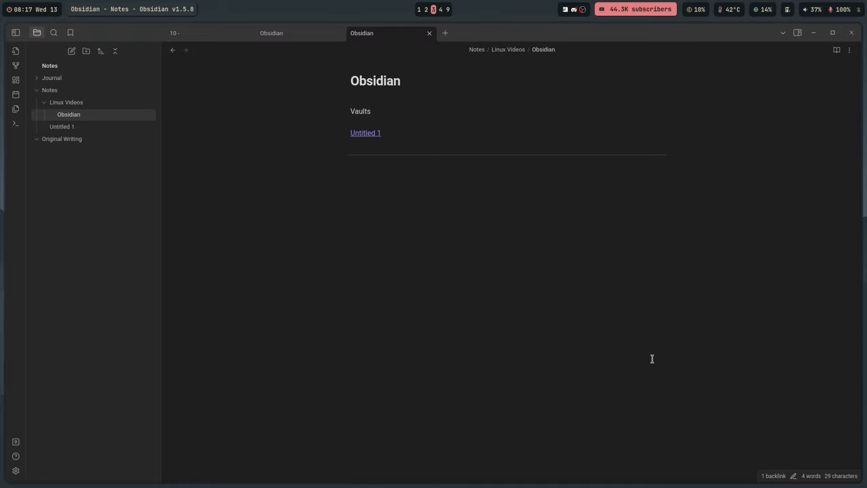
click(349, 165)
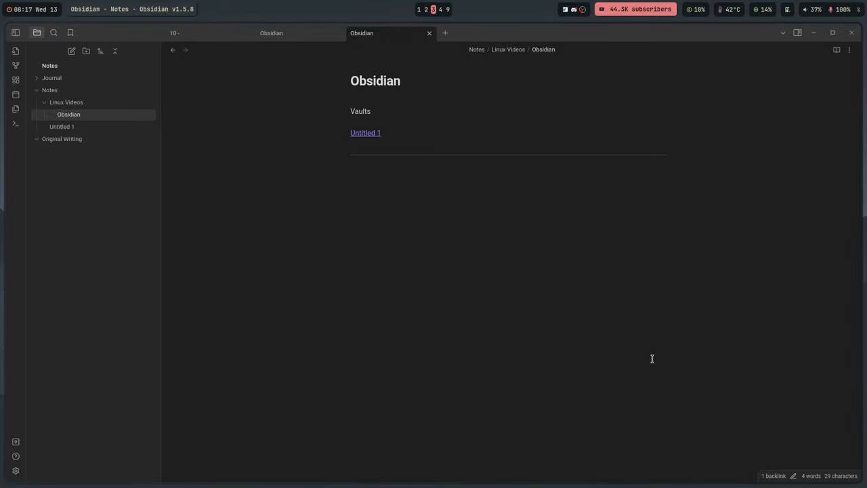
click(350, 165)
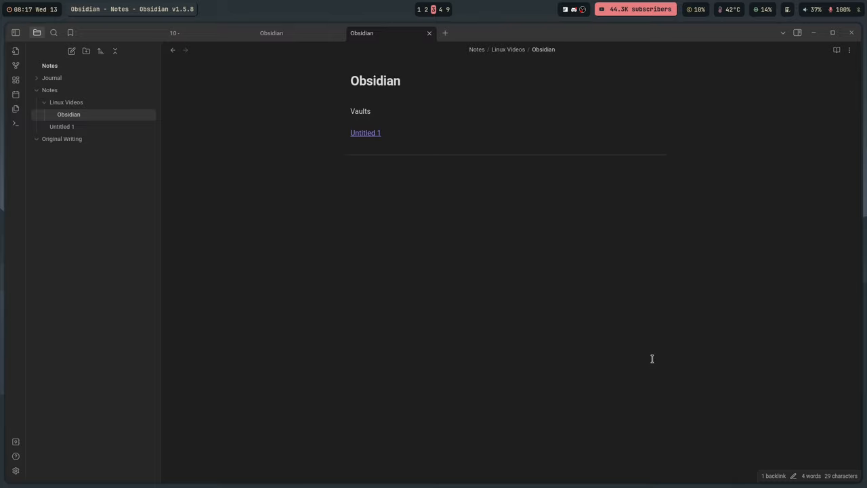
click(349, 165)
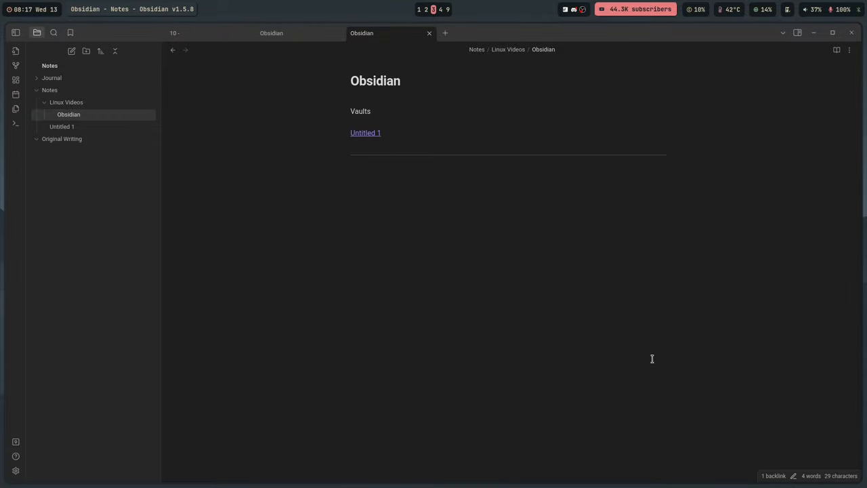
click(350, 165)
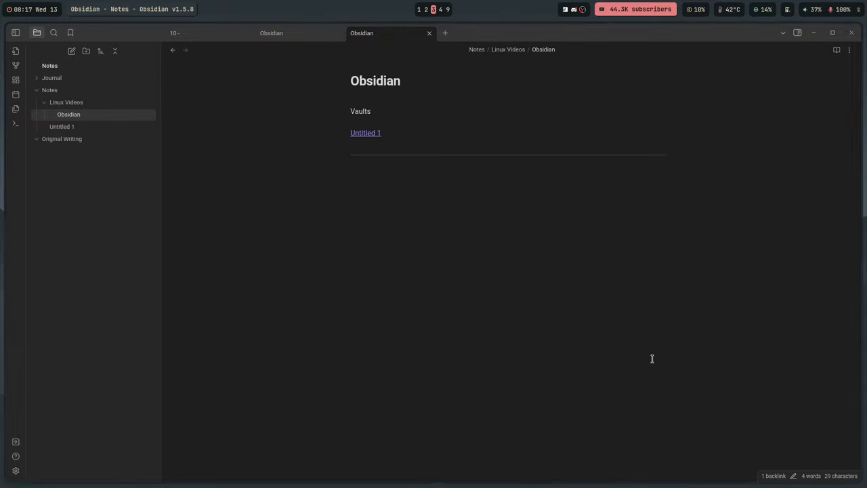
click(372, 166)
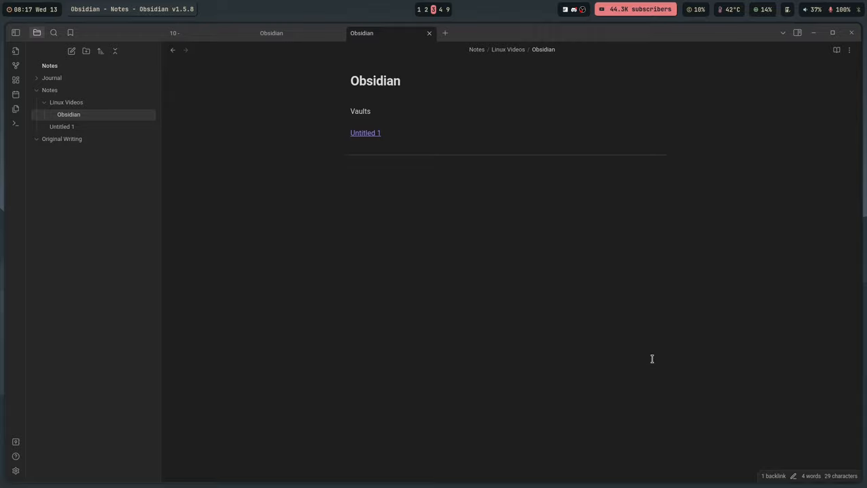
click(350, 165)
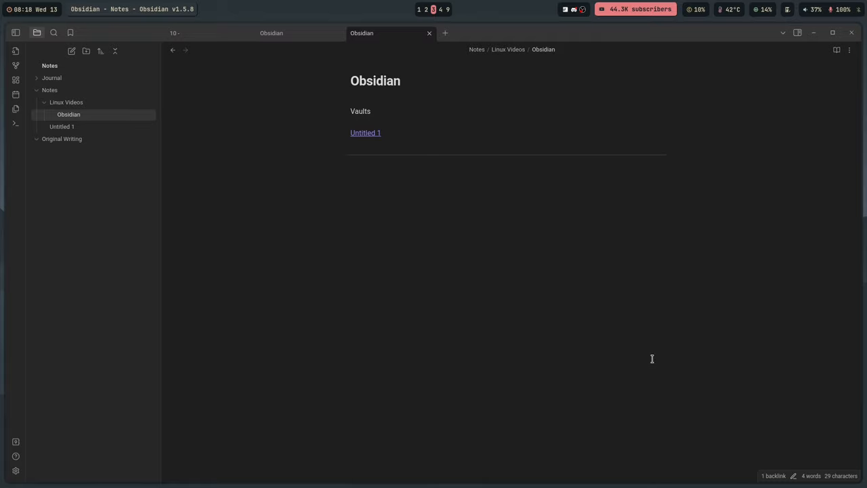
click(349, 166)
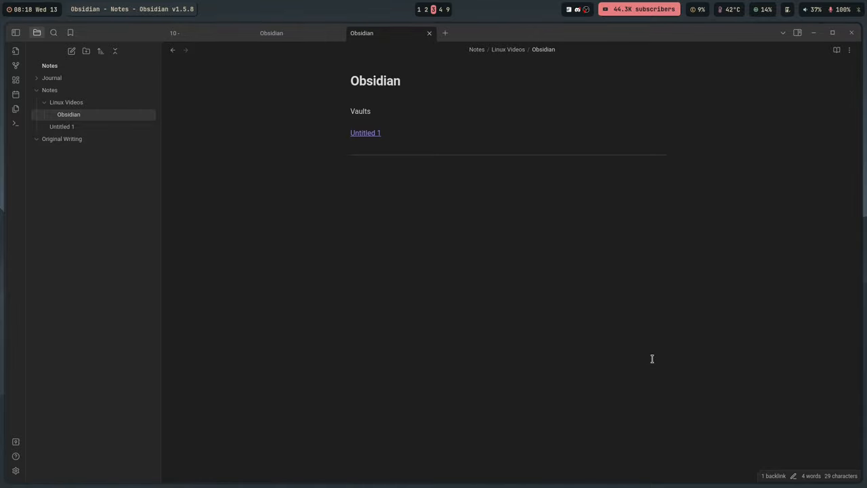
click(349, 165)
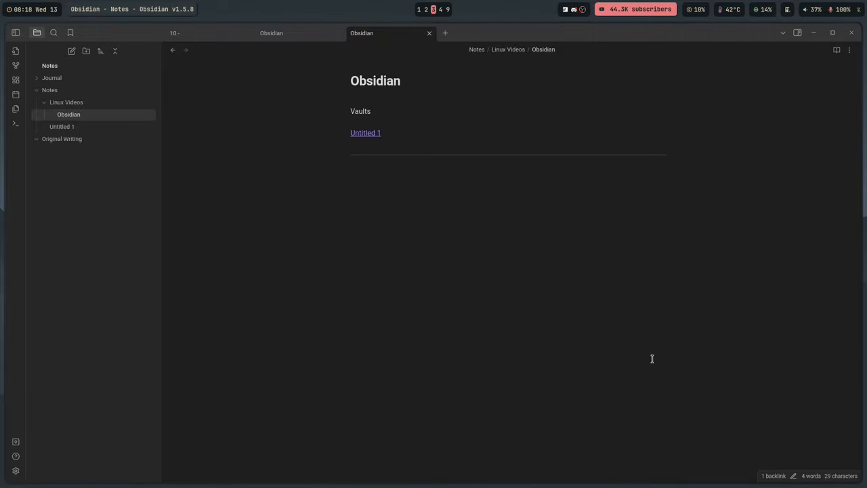
click(349, 166)
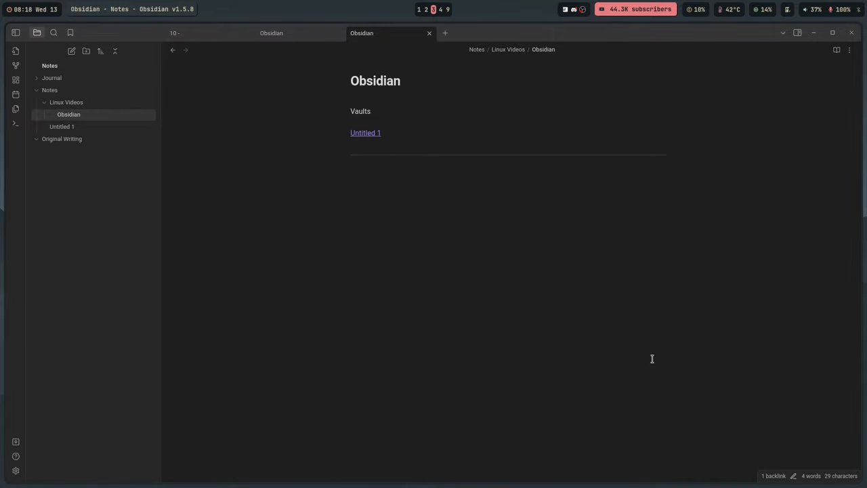
click(350, 166)
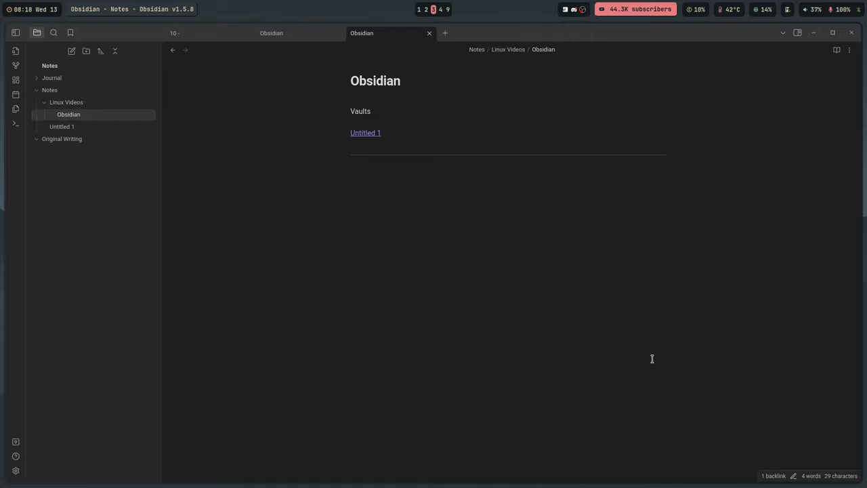
click(349, 165)
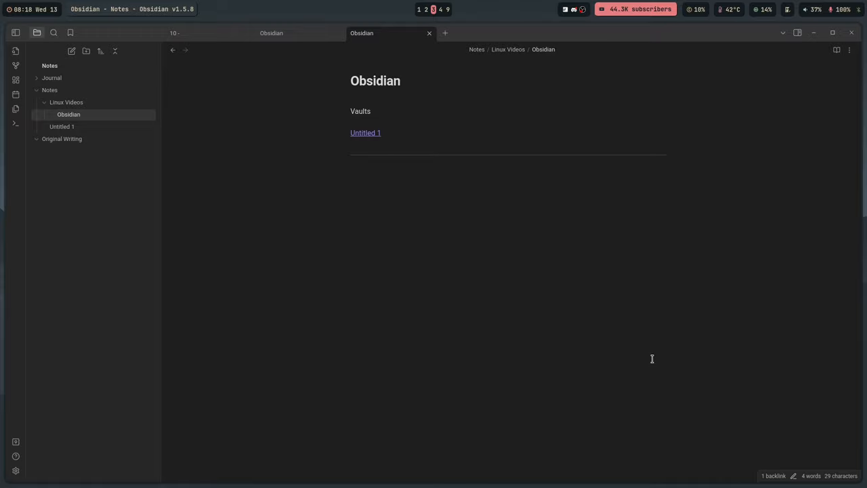
click(349, 165)
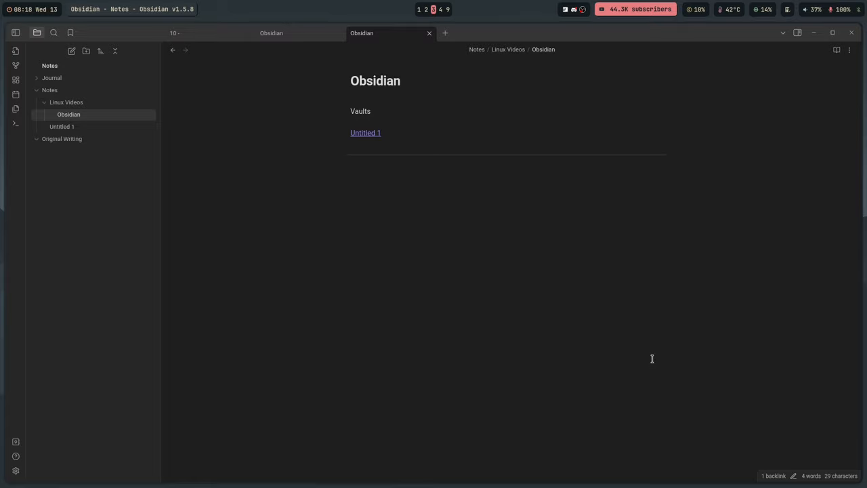
click(350, 165)
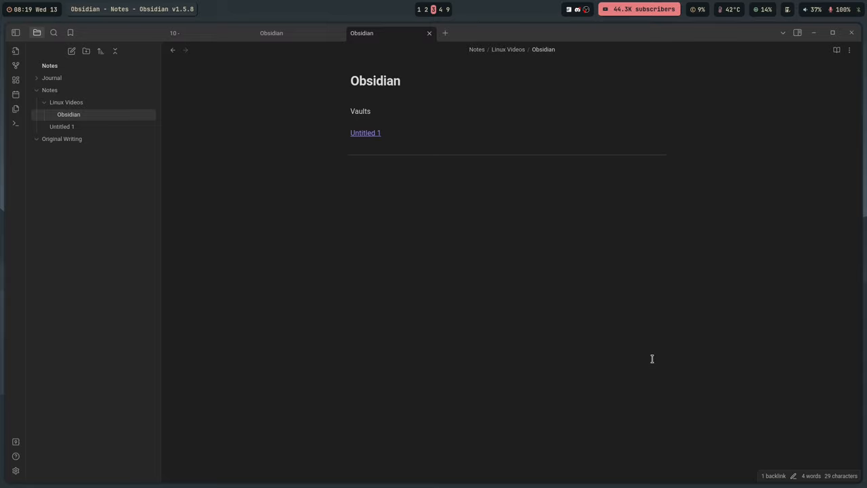
click(349, 165)
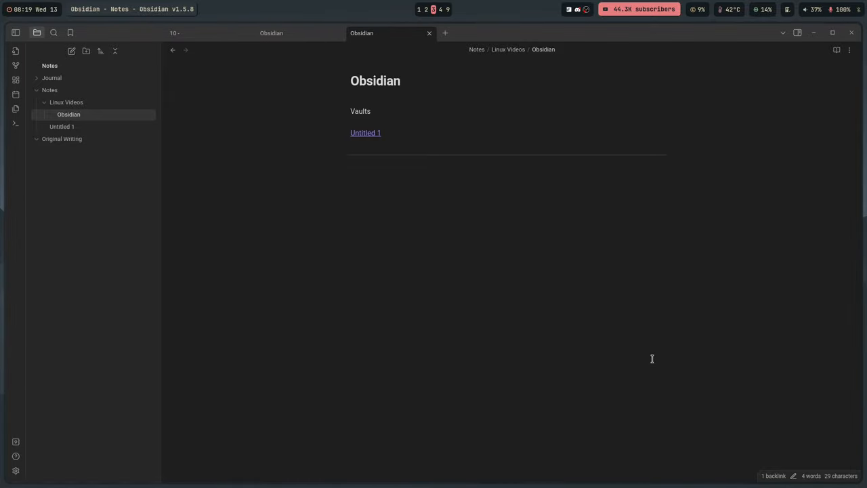
click(351, 166)
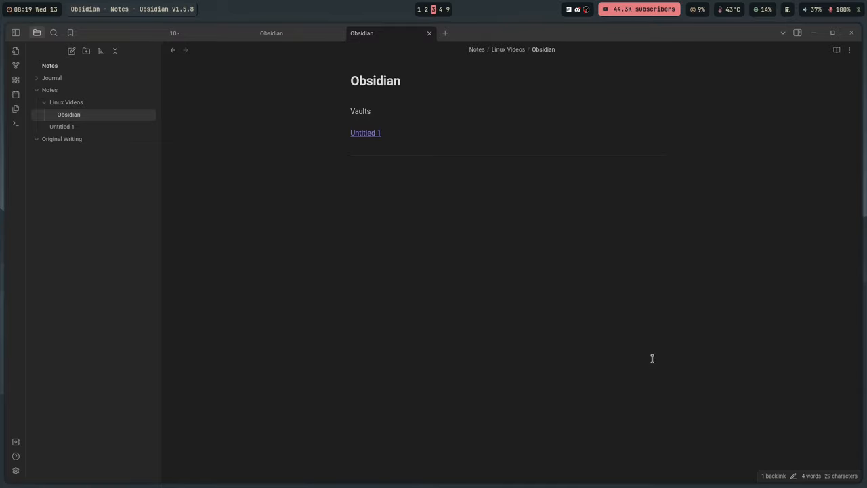
click(350, 165)
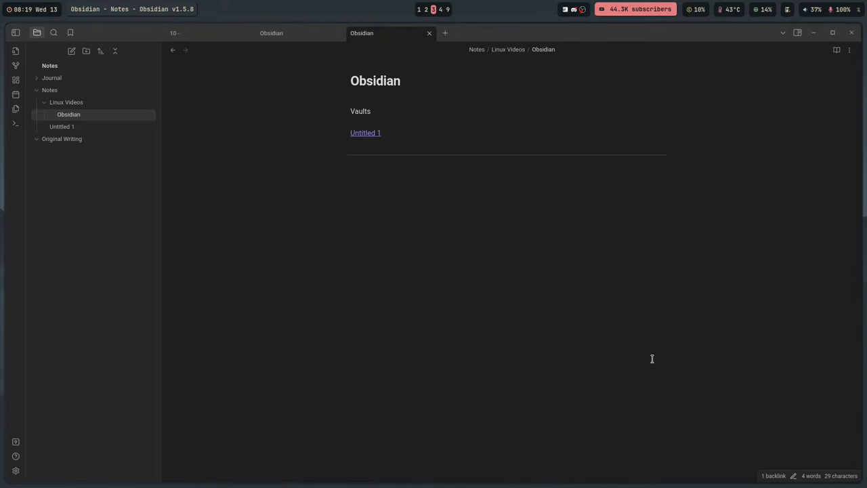
click(349, 165)
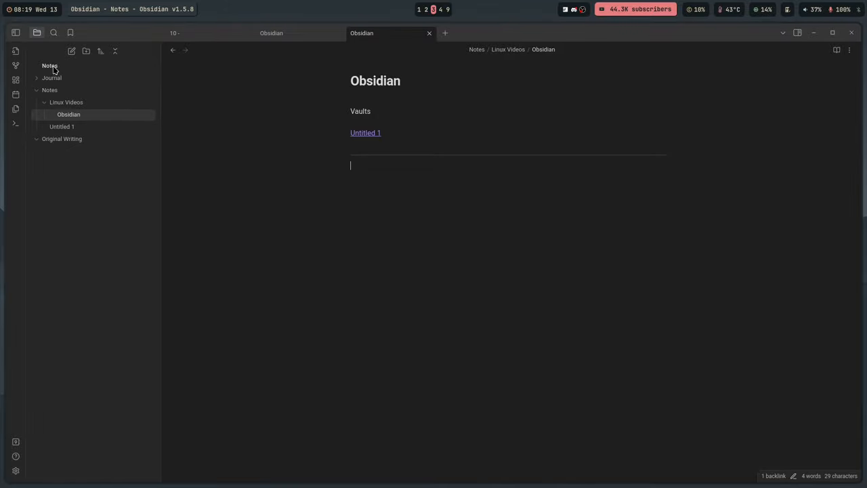
mouse_move(52, 77)
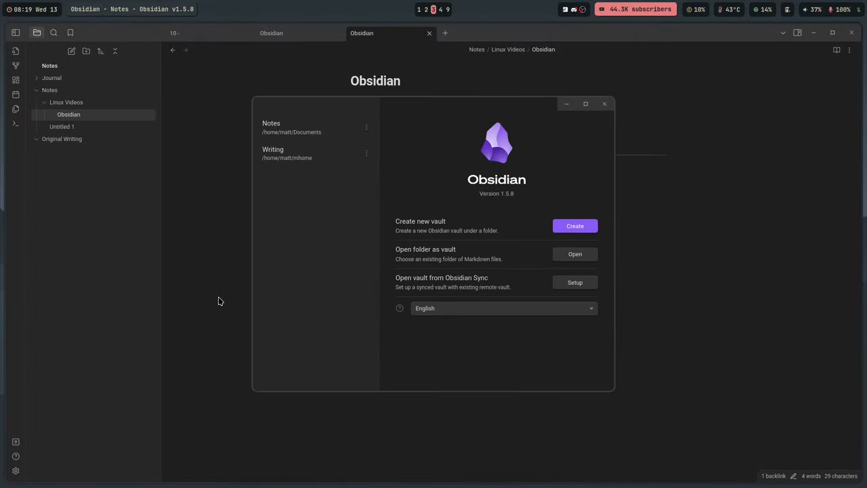
mouse_move(238, 176)
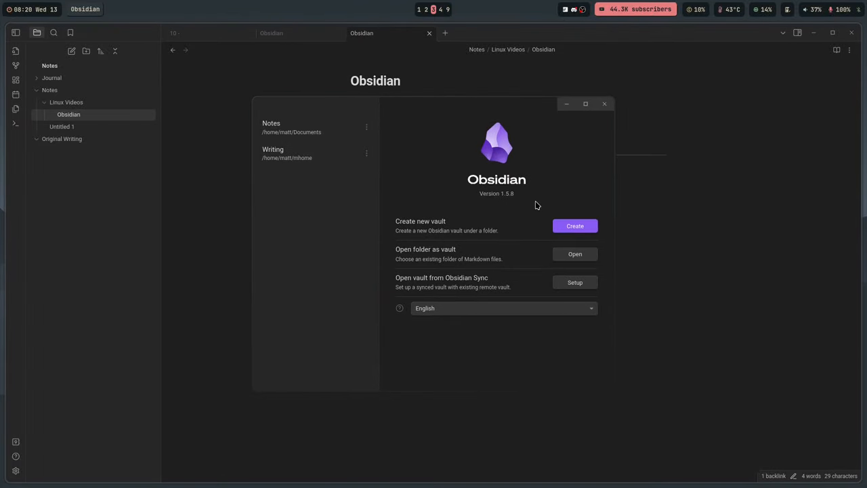
Close the Manage vaults window listing the Notes and Writing vaults
click(604, 103)
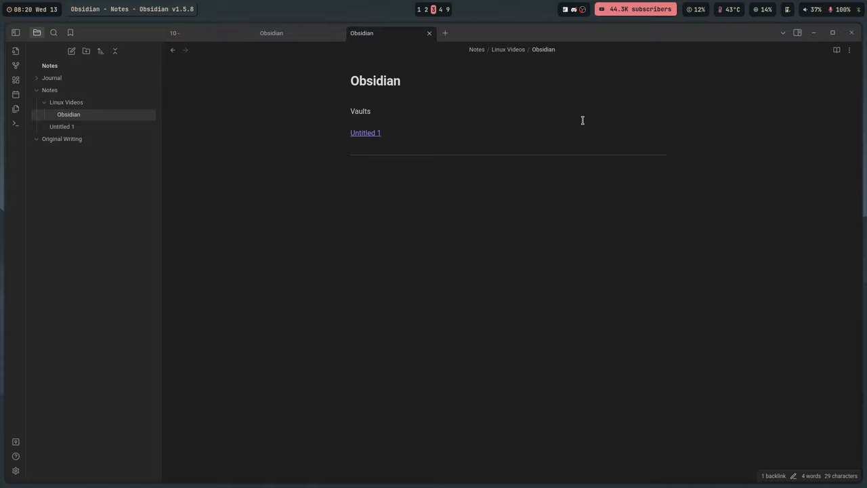
mouse_move(80, 249)
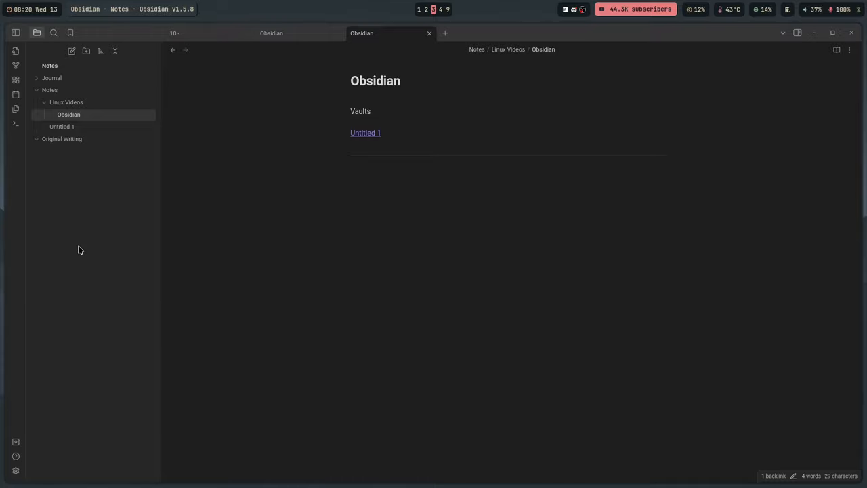
mouse_move(43, 179)
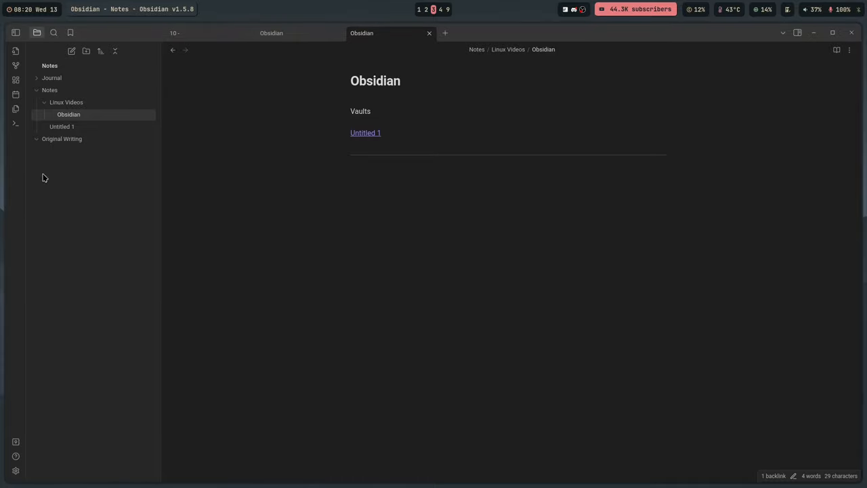
mouse_move(45, 159)
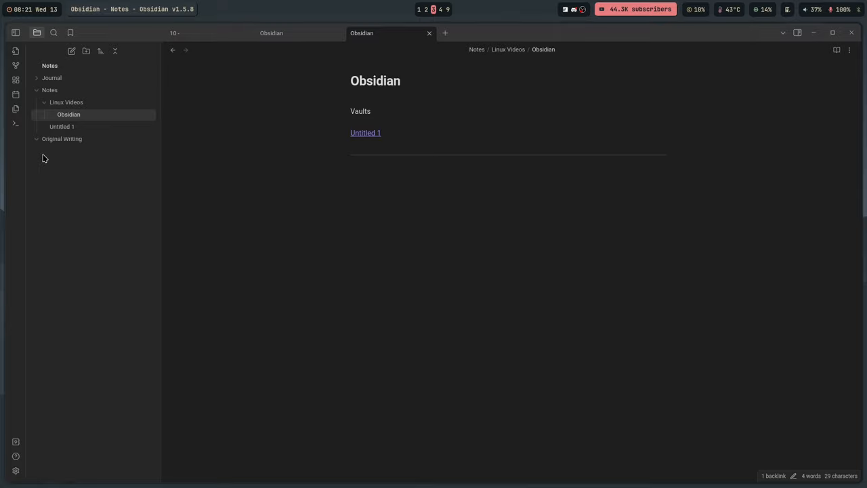
mouse_move(80, 176)
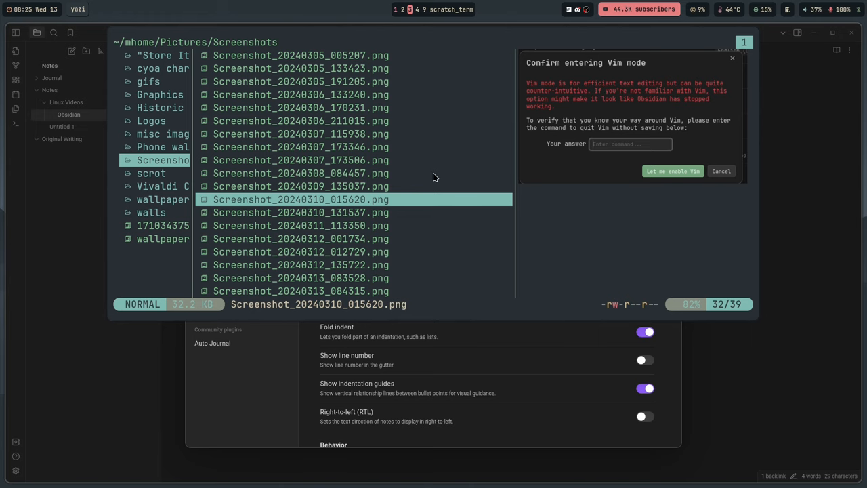
Dismiss the Vim-mode prompt, leaving the editor settings open
click(720, 171)
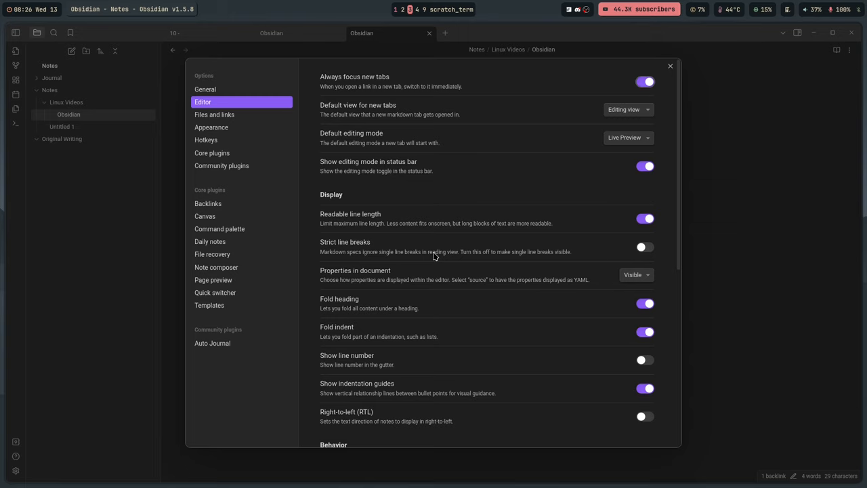
Switch the settings to Community plugins, where Auto Journal is the one installed plugin
click(222, 166)
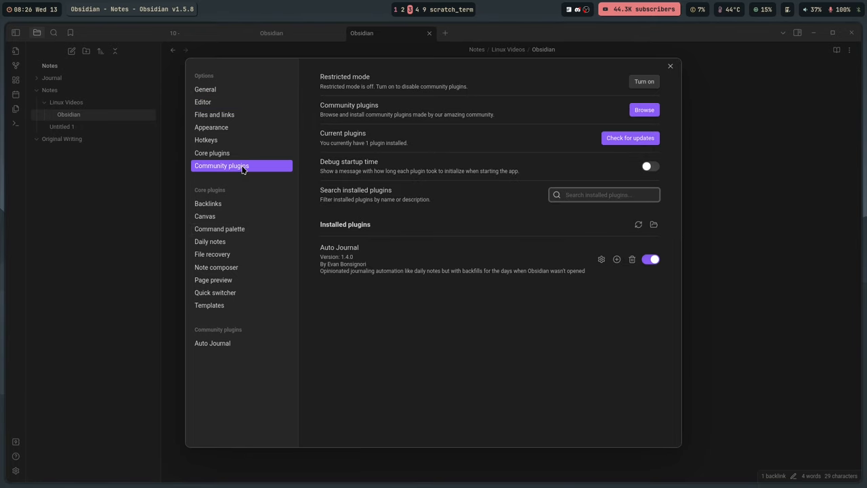
click(602, 195)
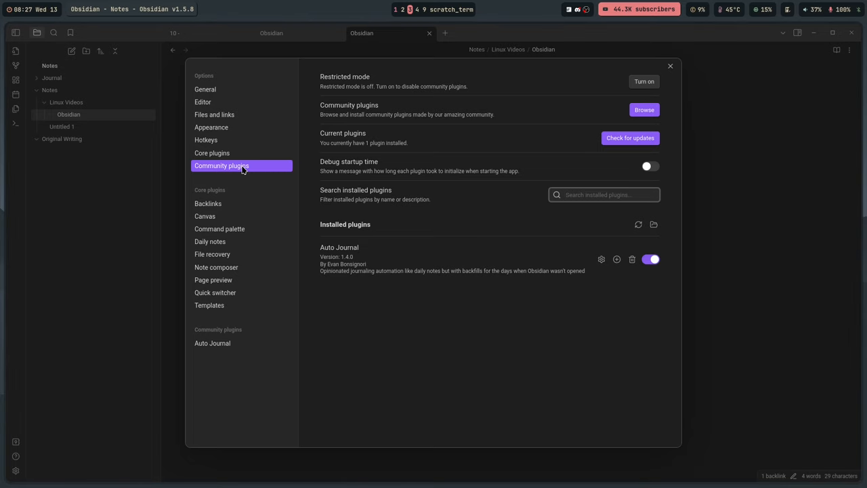
Browse the community plugin directory of 1,557 available plugins
click(643, 110)
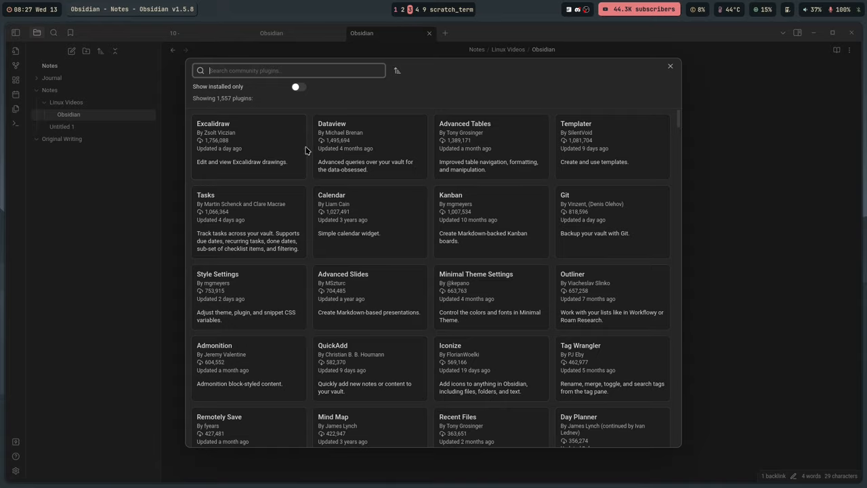
scroll(down, 3)
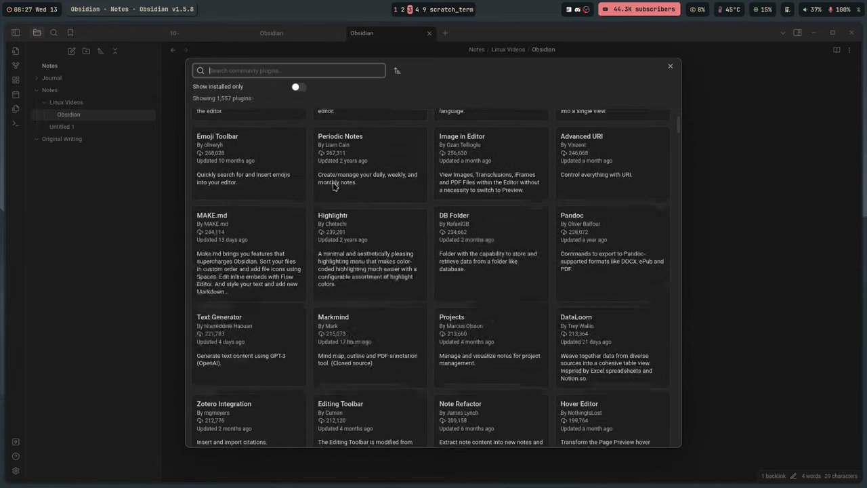
scroll(down, 3)
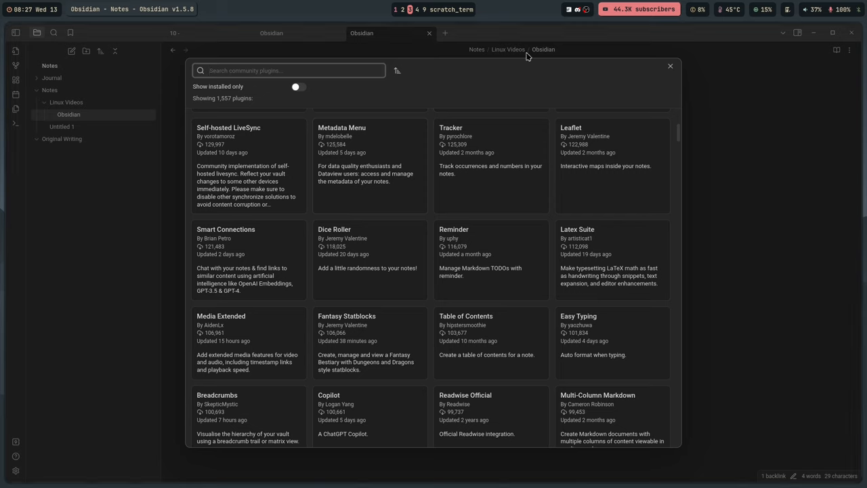
click(669, 65)
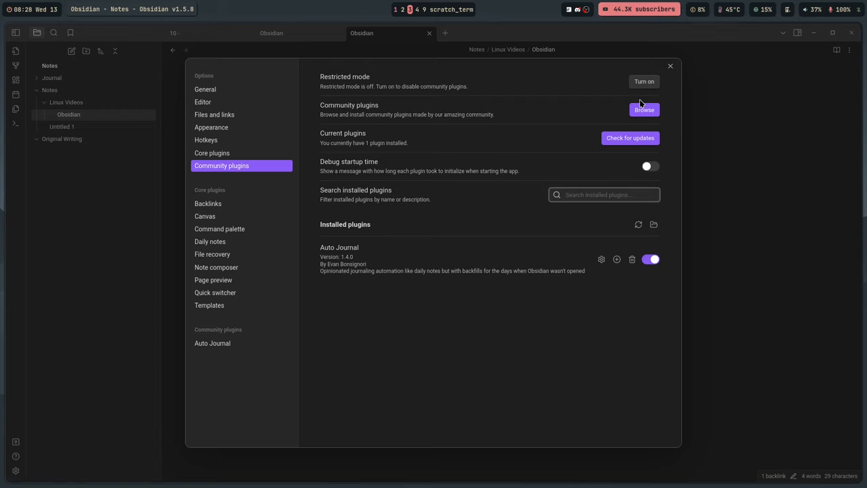
click(603, 195)
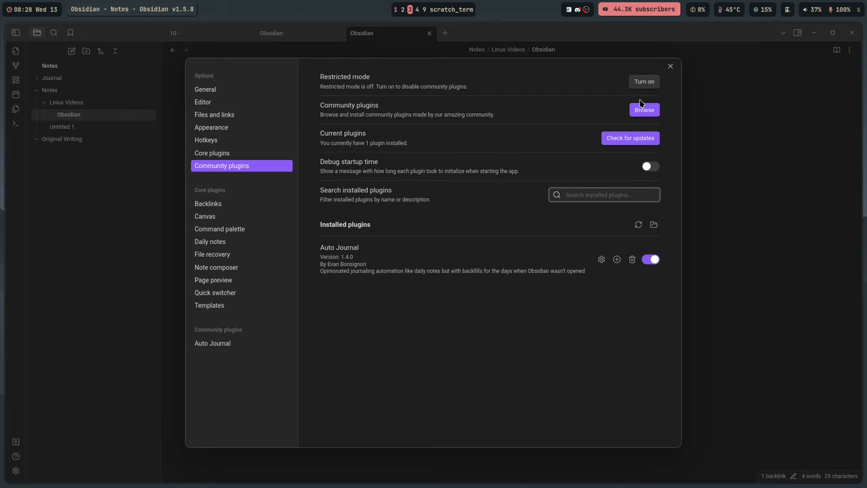
click(603, 195)
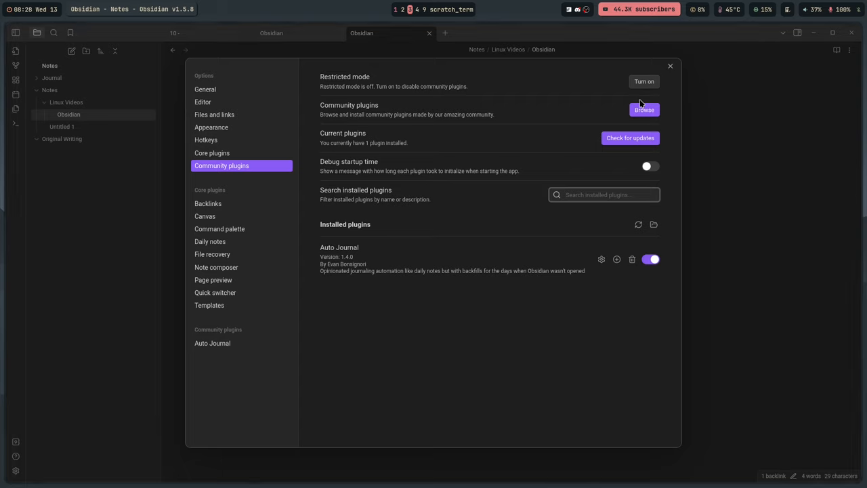
click(603, 195)
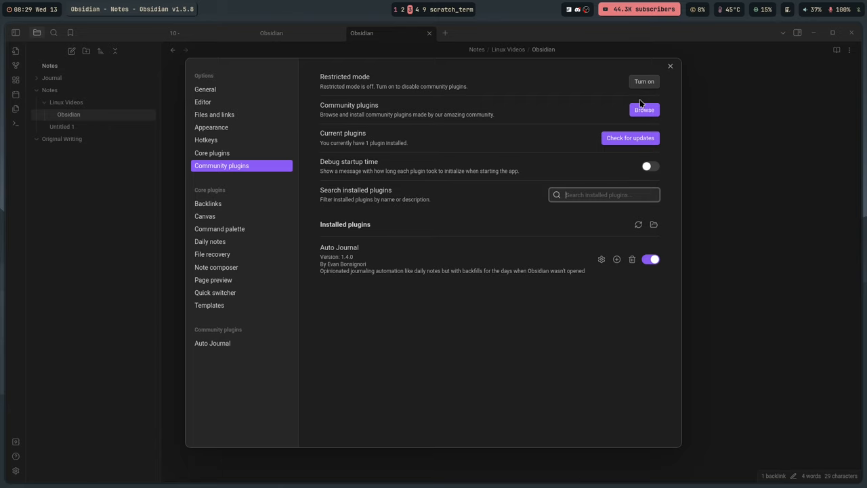
mouse_move(220, 168)
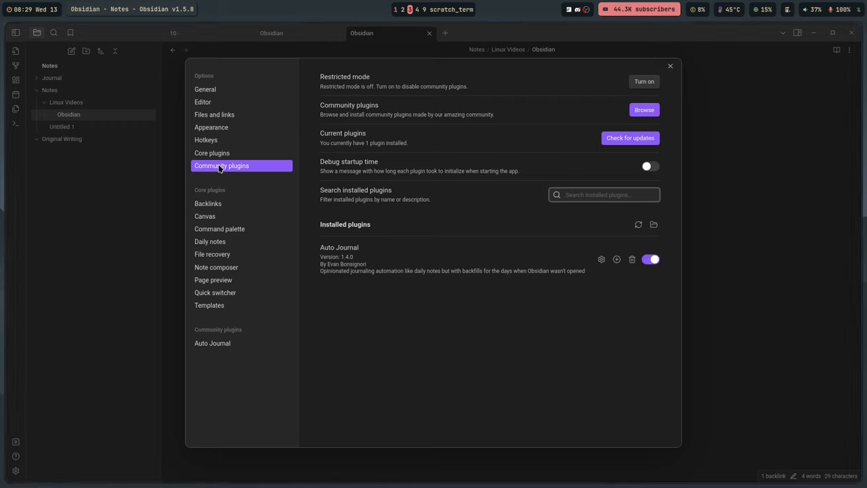
Scan the full Core plugins list, then show the General page with version 1.5.8
click(602, 195)
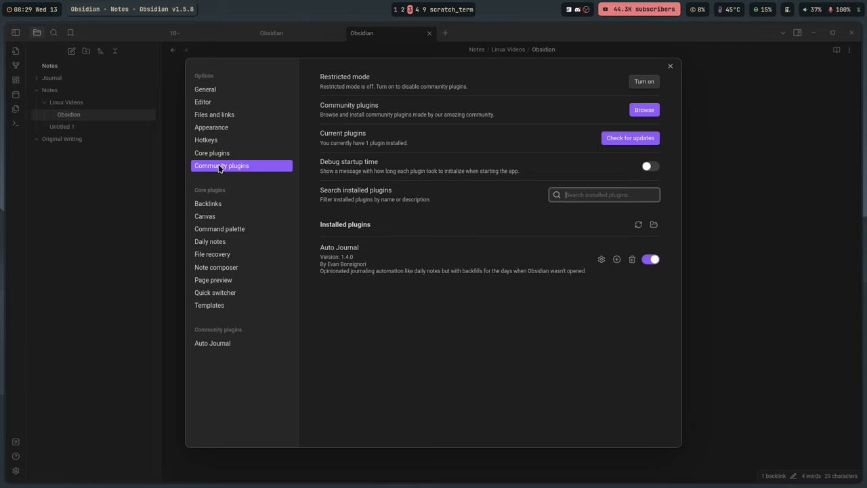
click(212, 152)
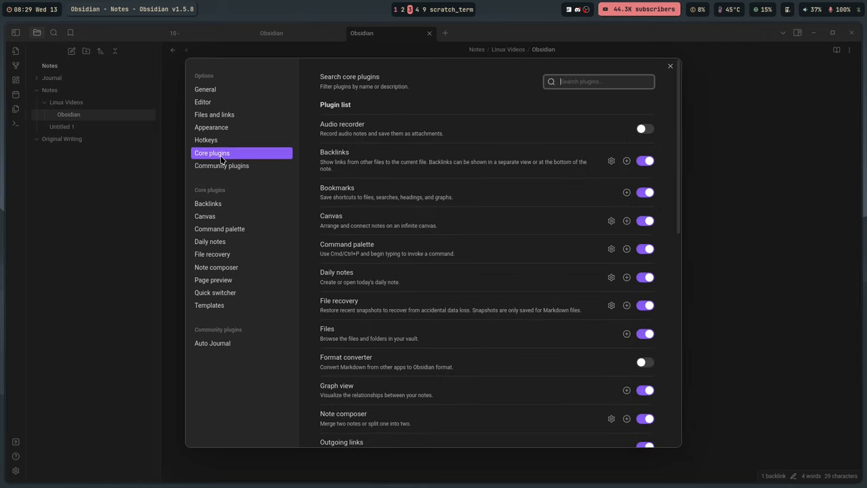
scroll(down, 3)
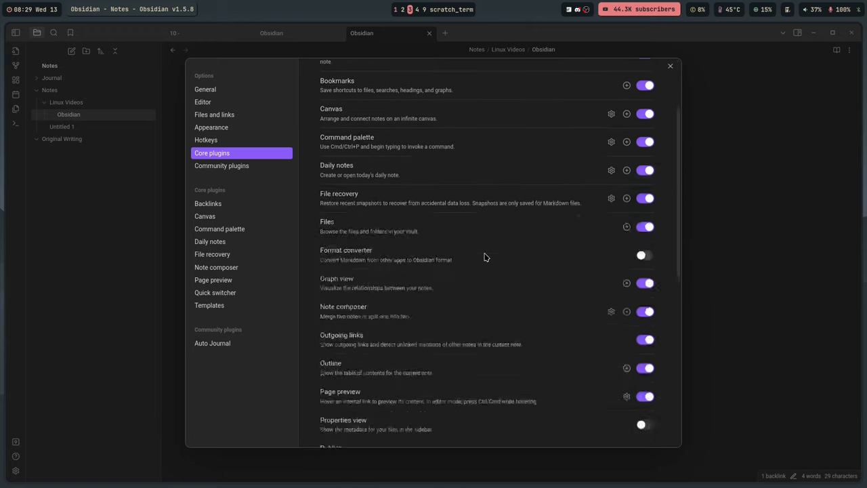
scroll(down, 3)
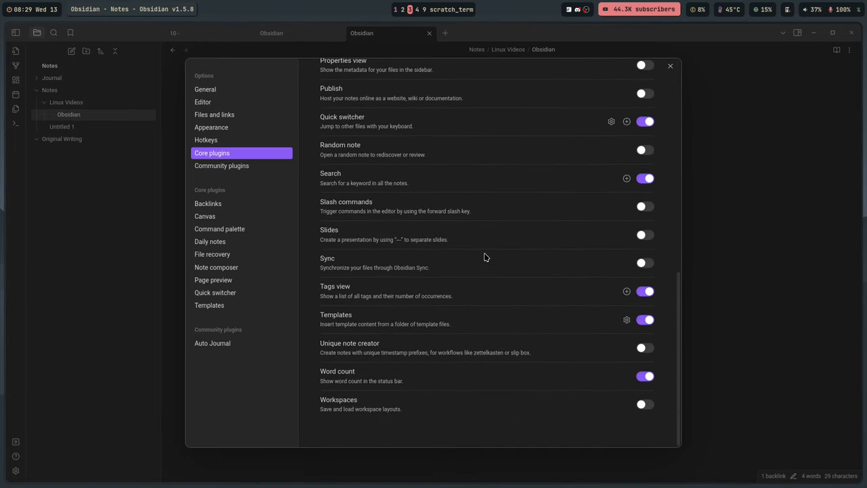
scroll(up, 3)
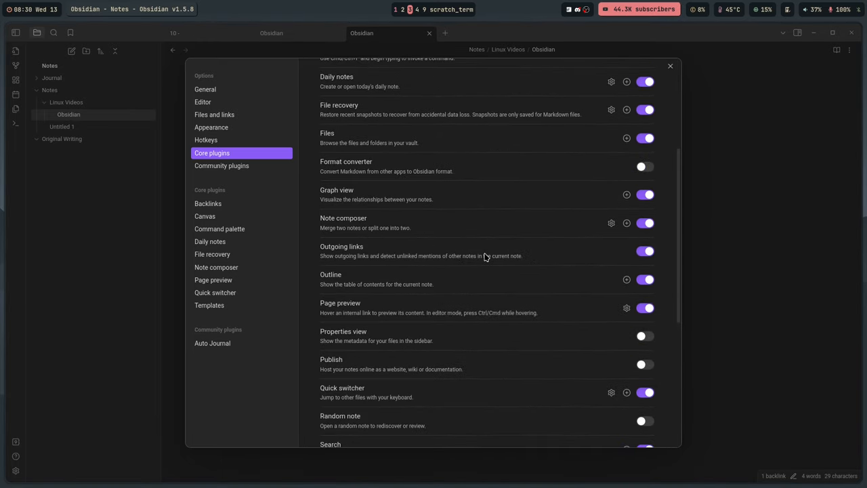
scroll(up, 3)
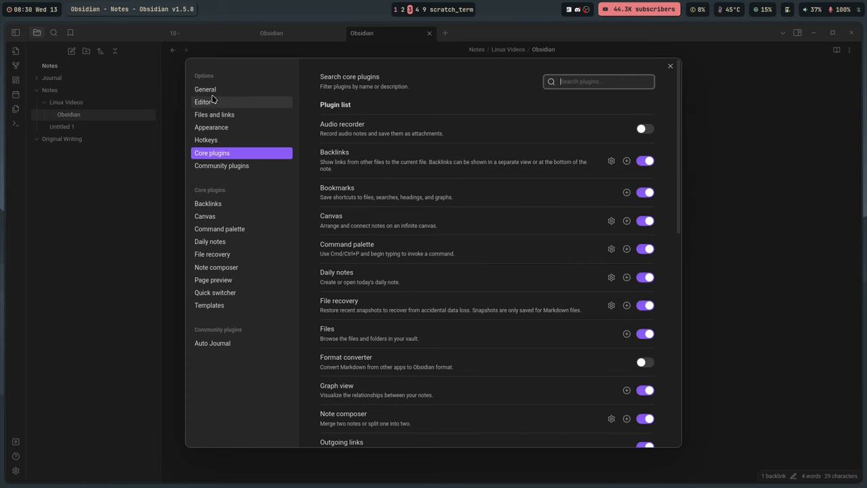
click(205, 90)
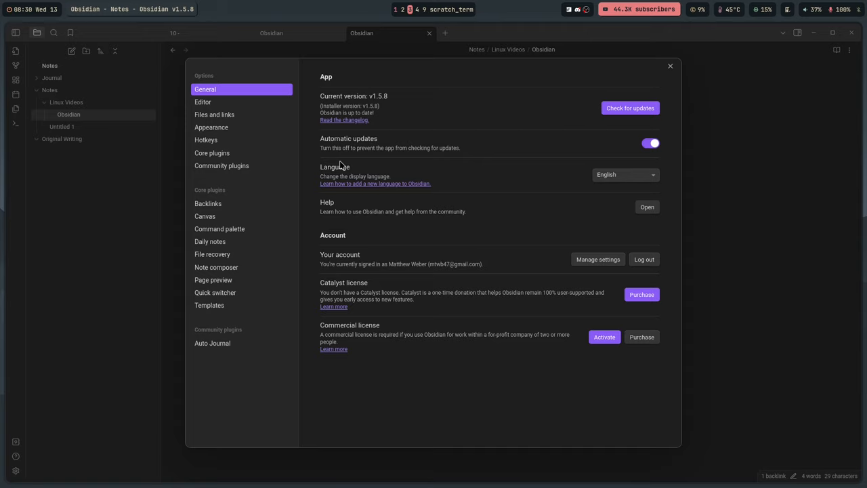
mouse_move(268, 139)
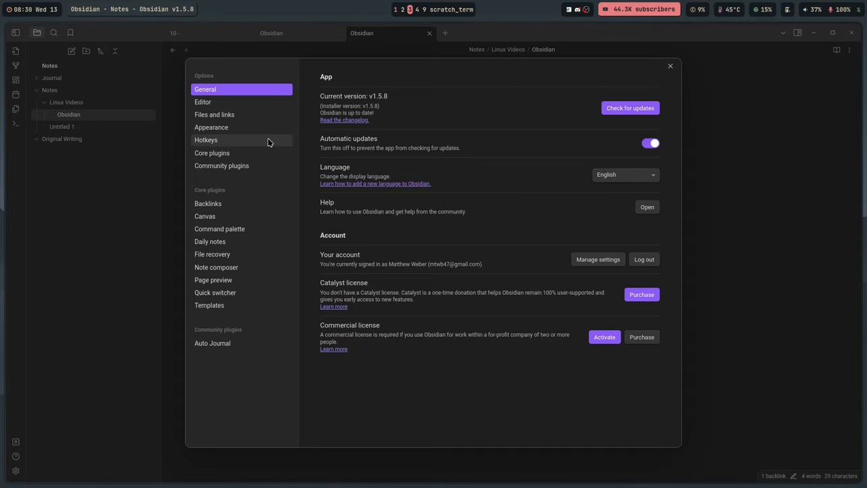
mouse_move(618, 92)
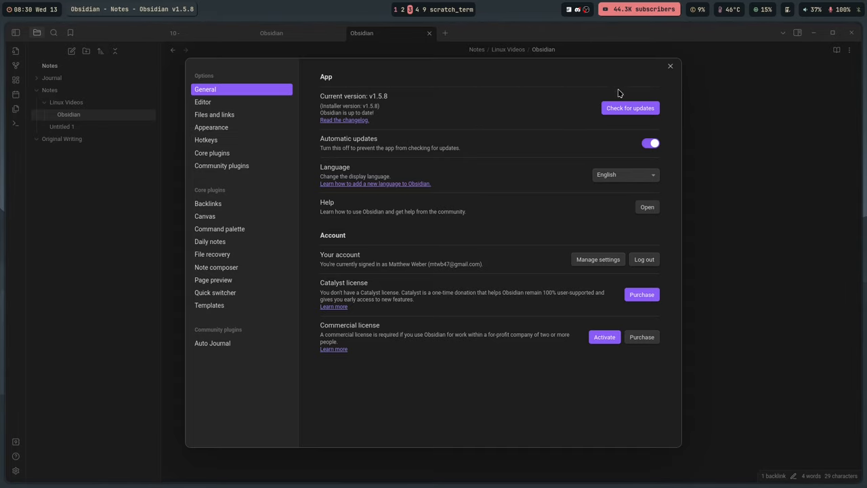
Leave the settings, briefly view the vault manager, and return to the Obsidian note
click(669, 65)
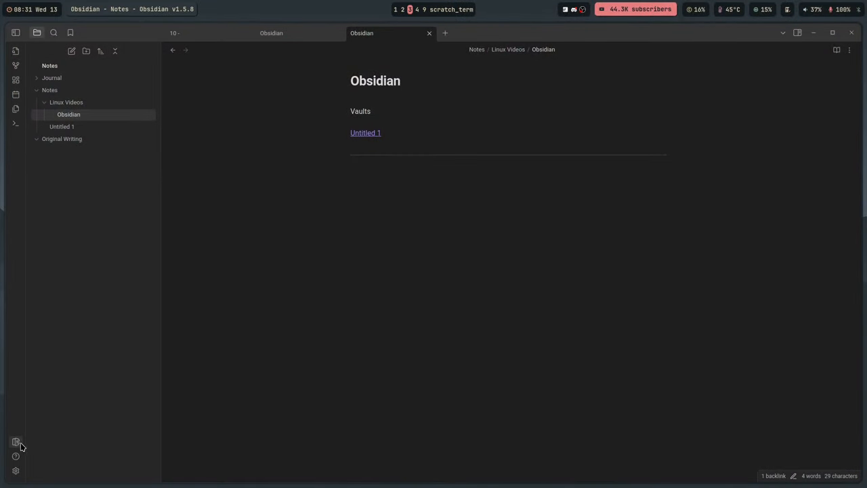
click(16, 442)
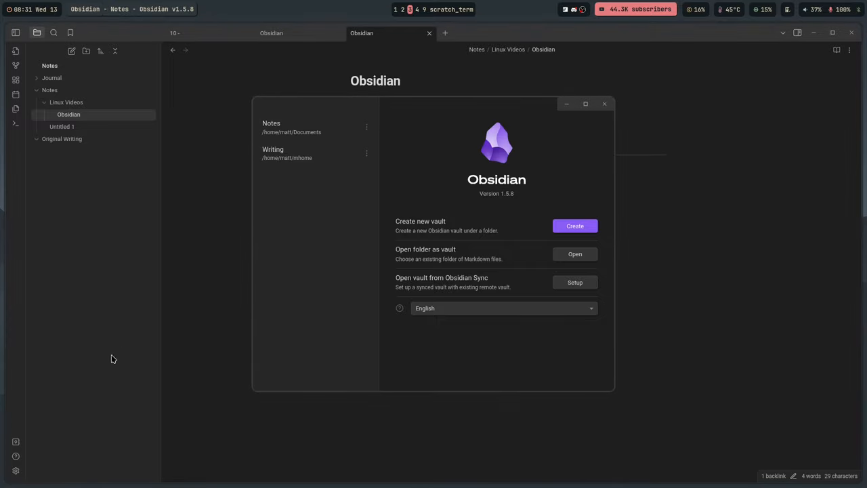
mouse_move(604, 104)
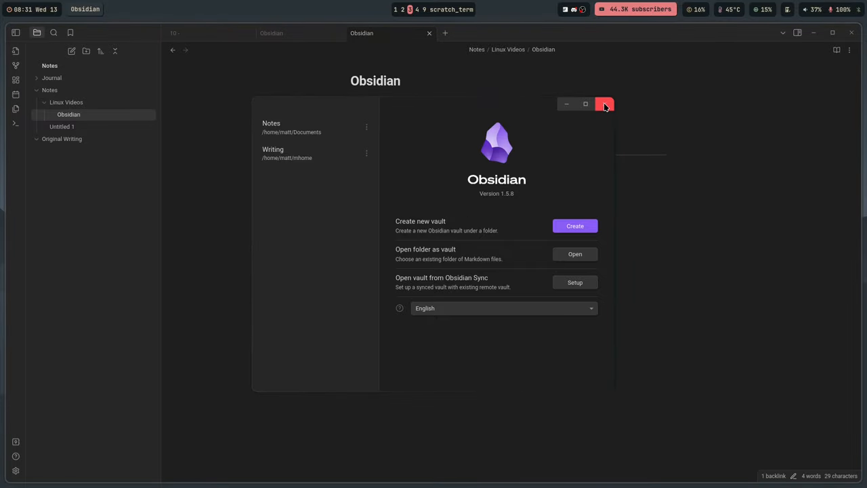
click(604, 103)
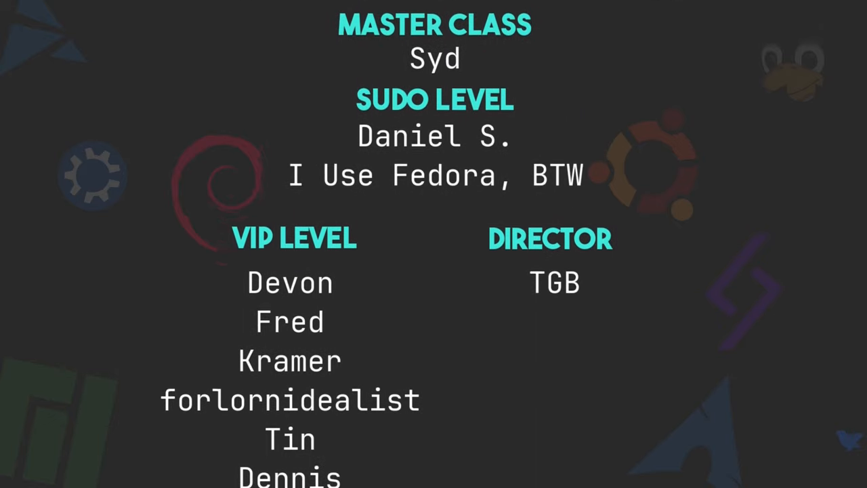
scroll(up, 3)
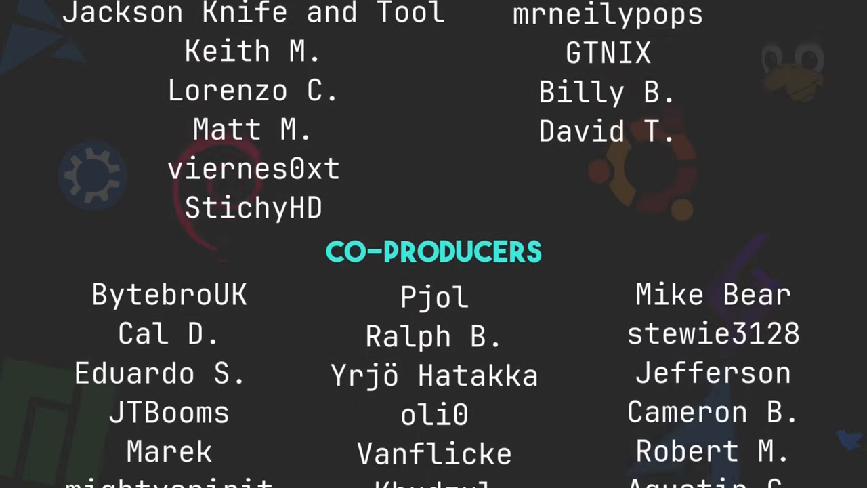